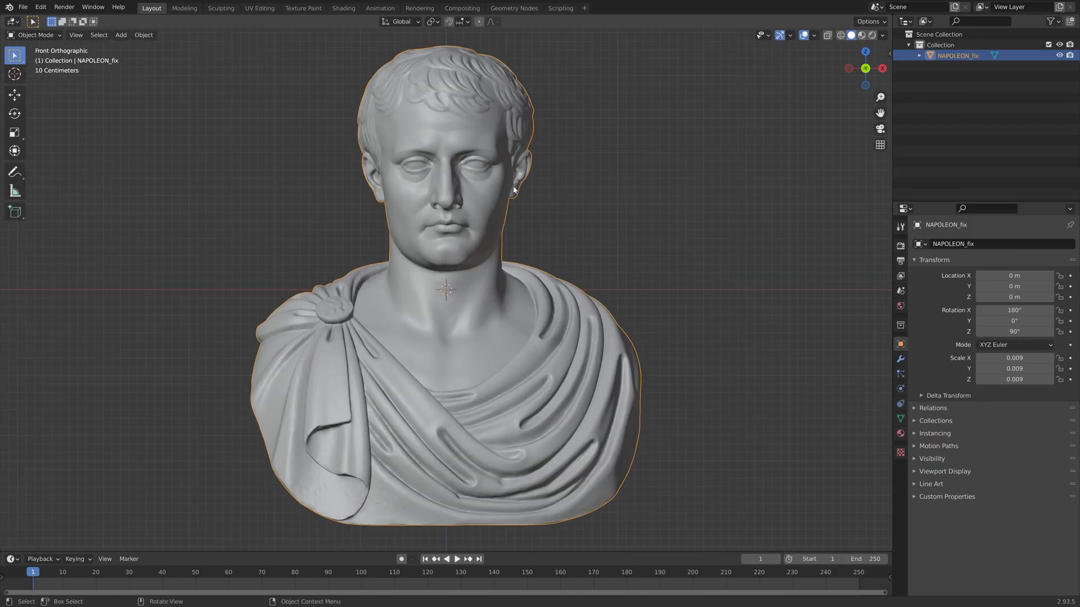
Enter Edit Mode on the bust and select every vertex, ready for the Bisect cut.
key(Tab)
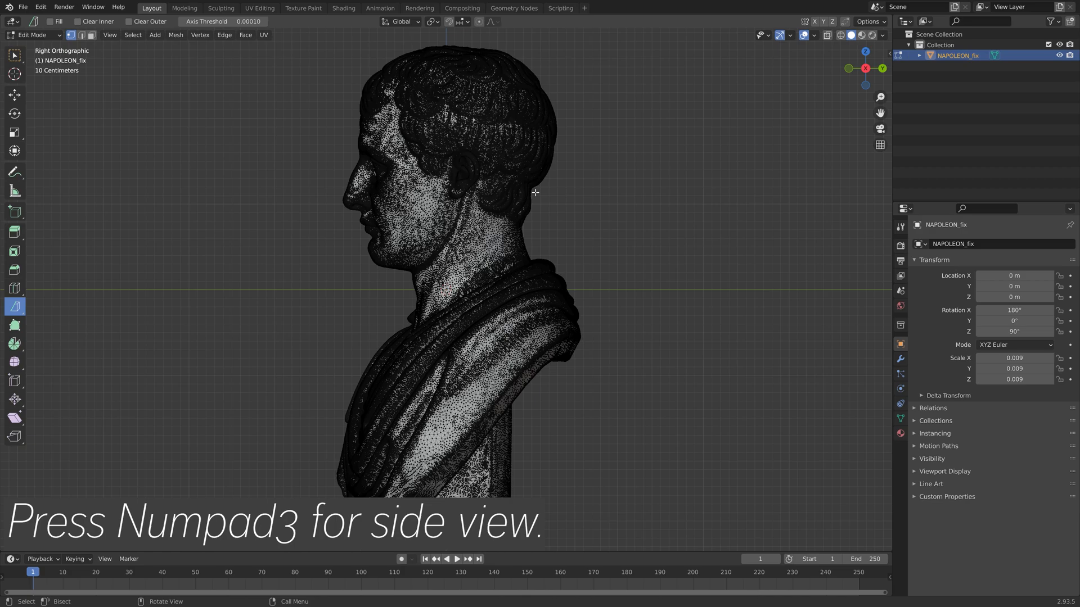
key(a)
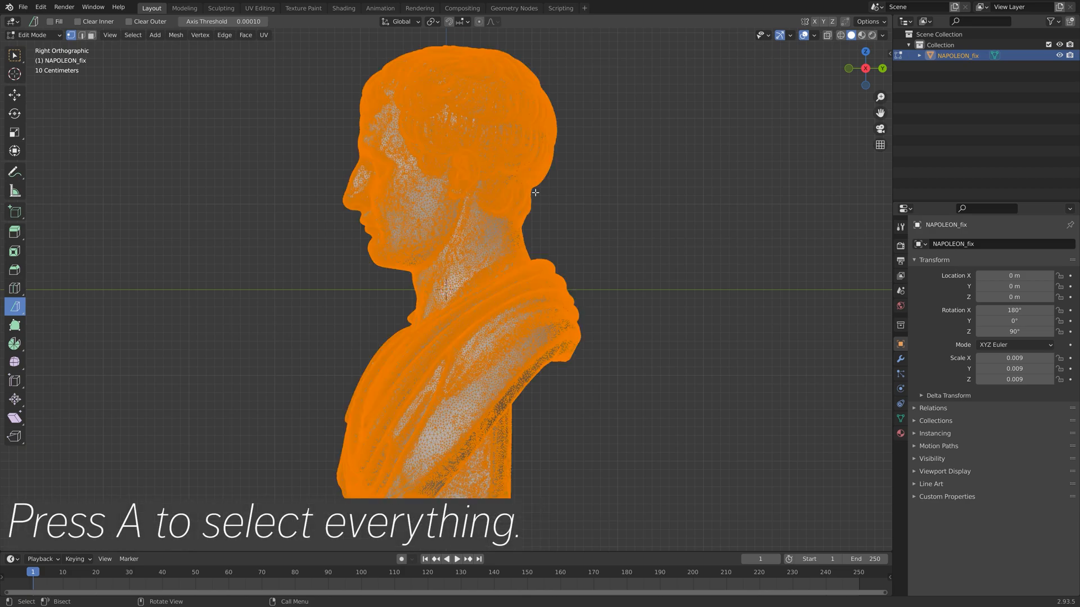
key(a)
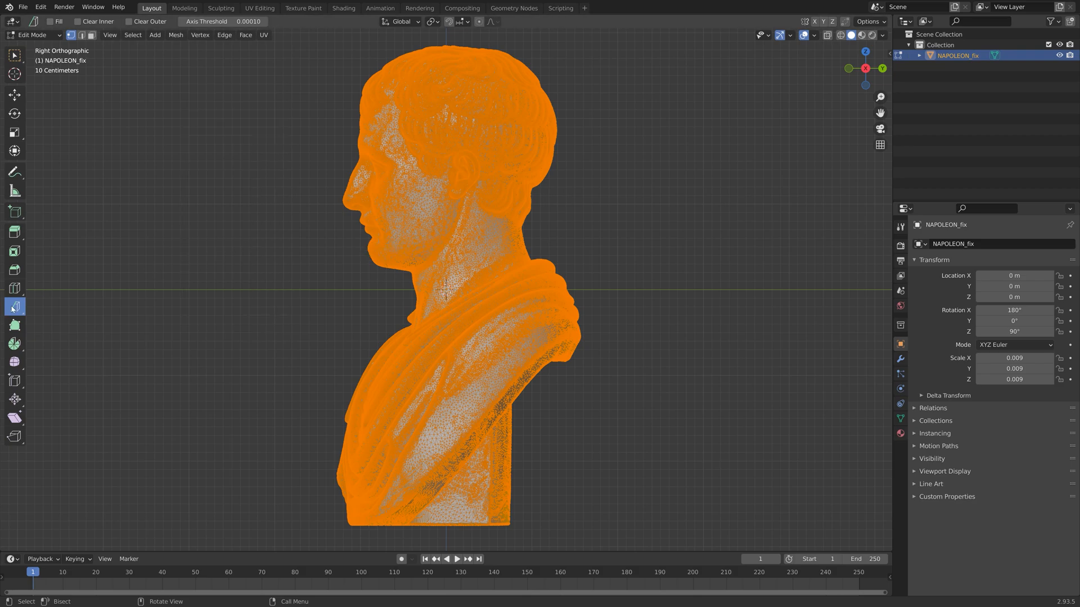
Bisect the mesh along a straight line drawn across the neck just below the jaw.
click(15, 306)
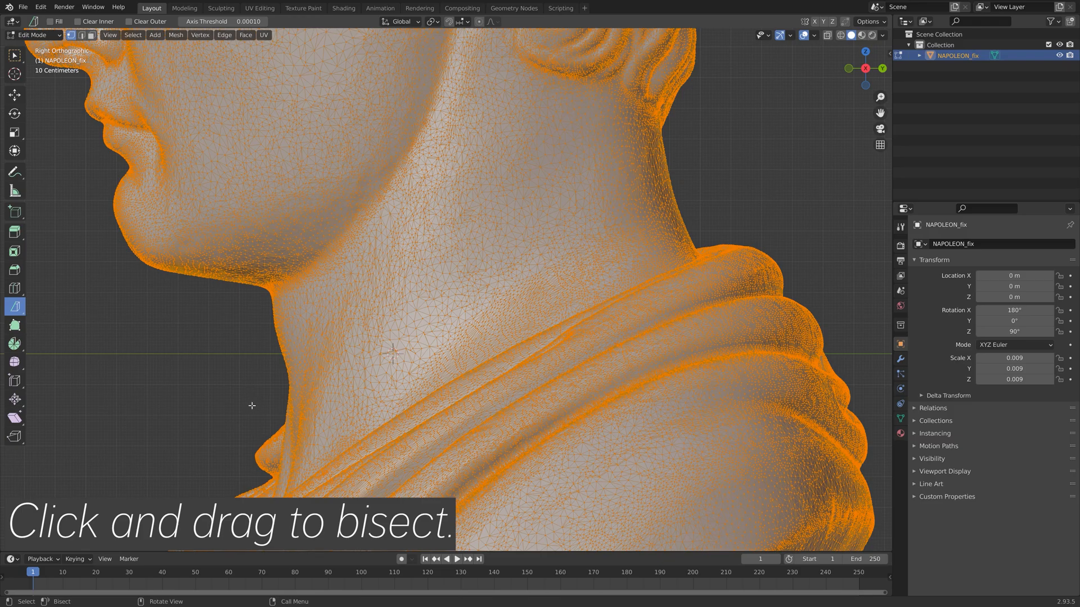
mouse_move(706, 185)
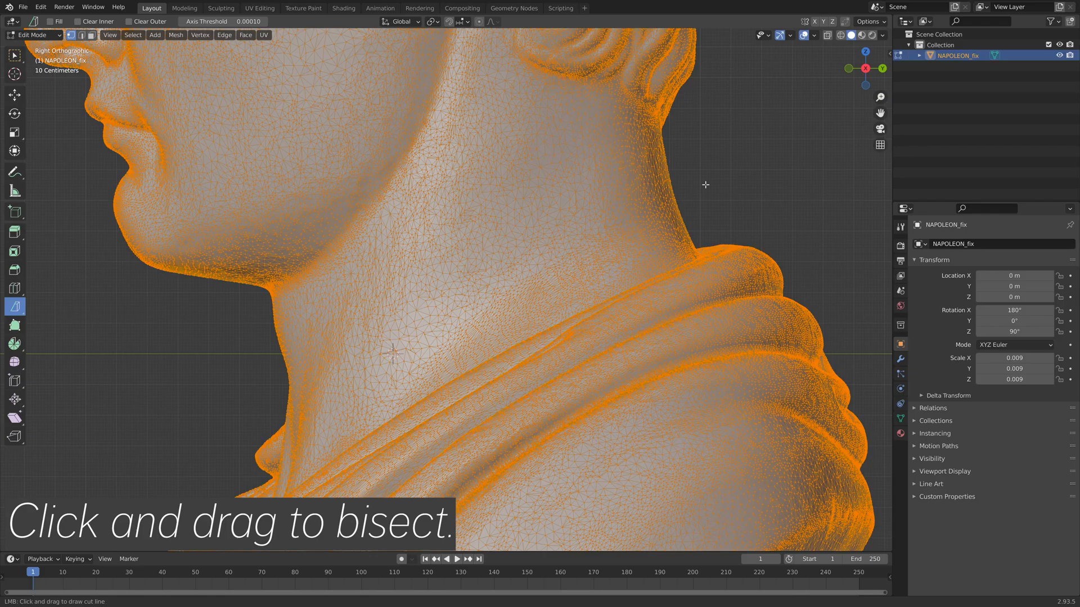
drag(250, 403, 685, 195)
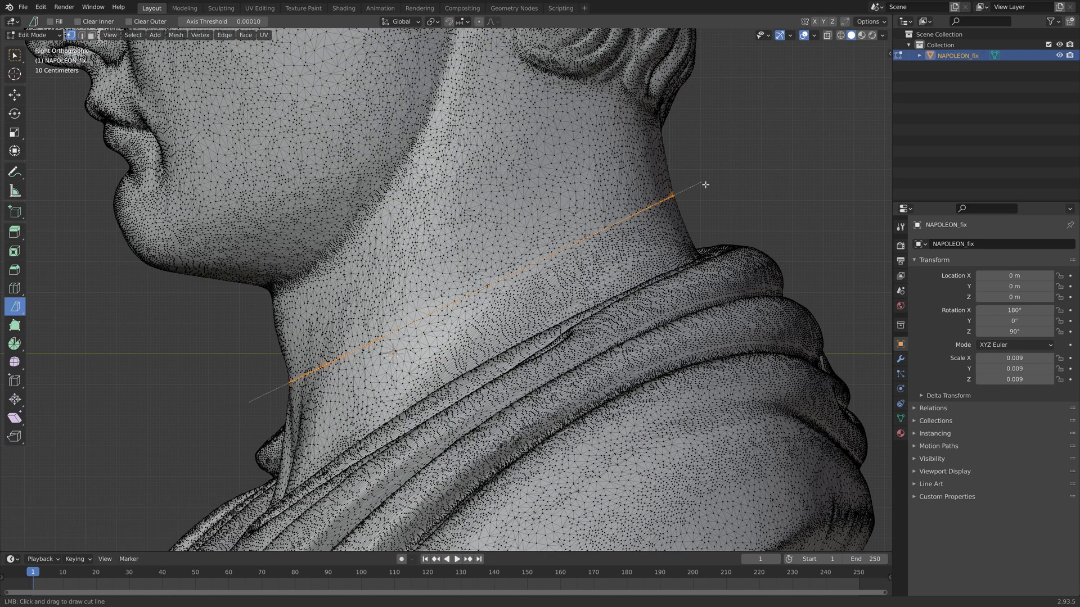
mouse_move(706, 184)
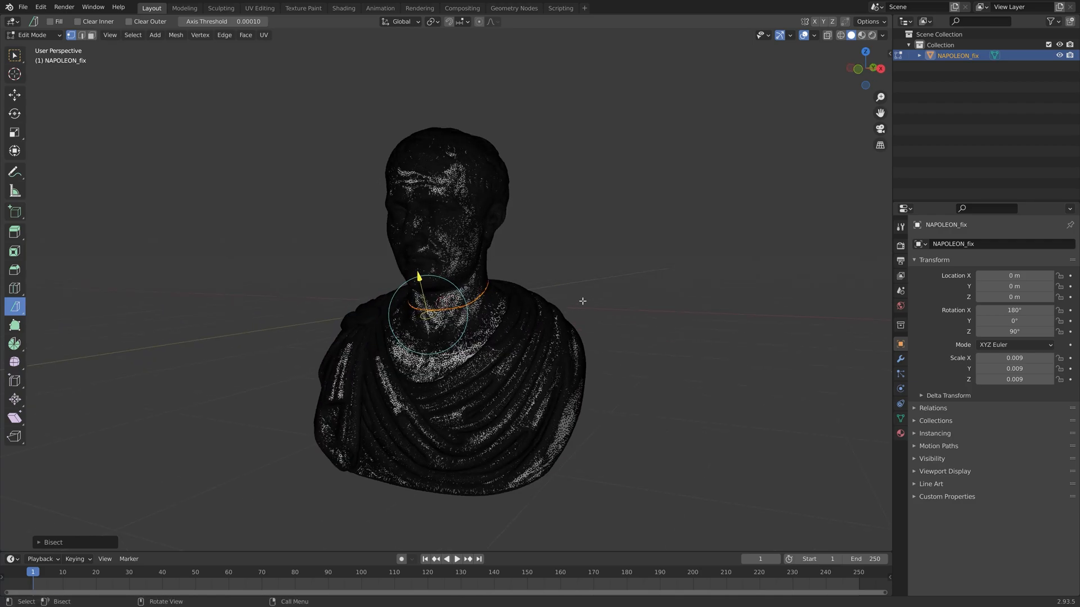
Toggle between Object and Edit Mode to check the neck cut on the whole bust.
key(Tab)
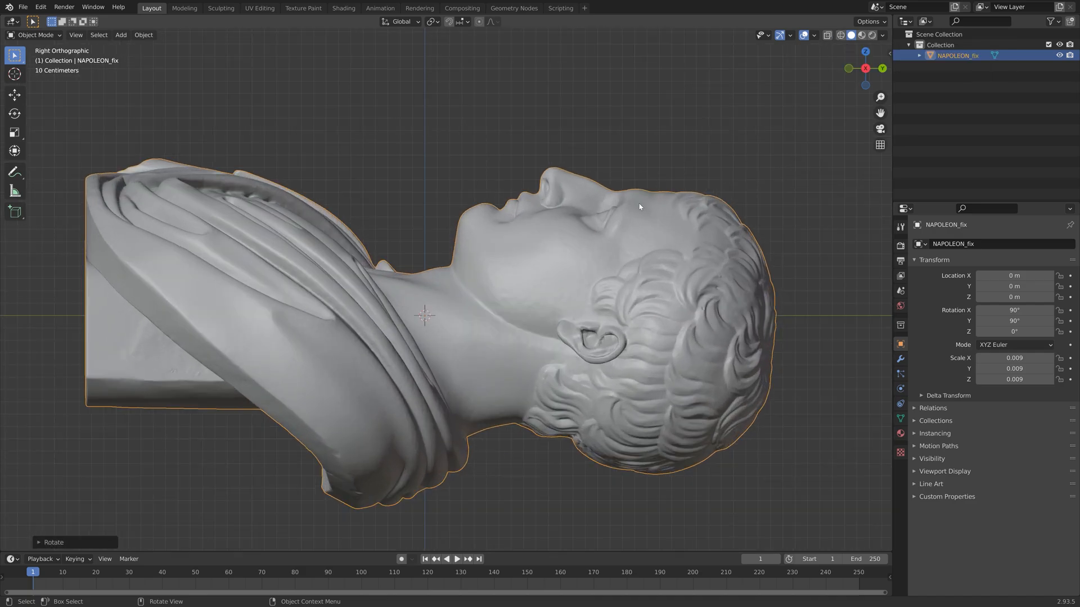
key(Tab)
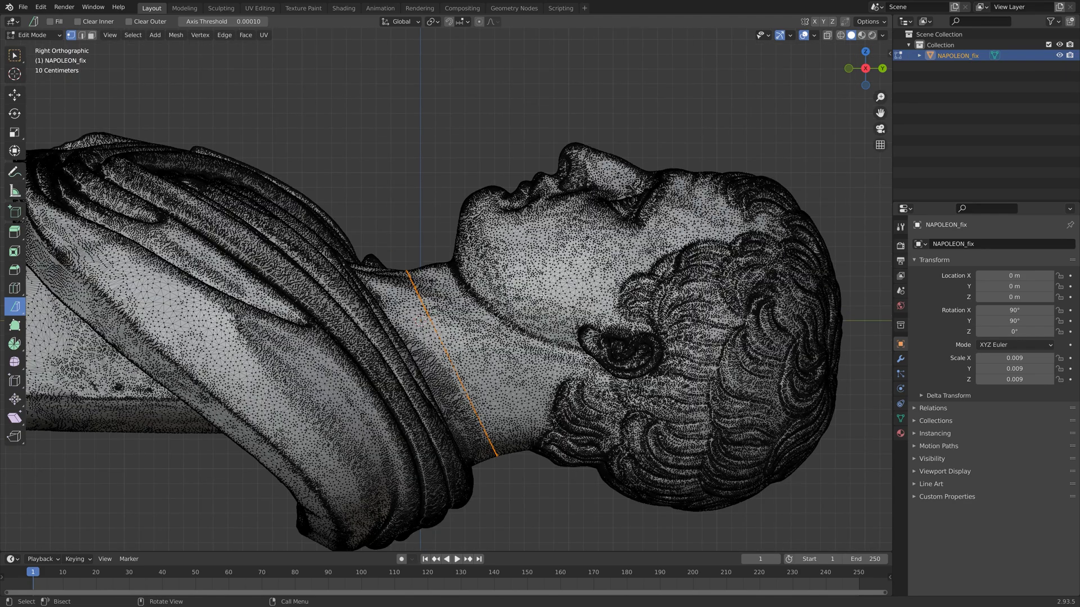
key(r)
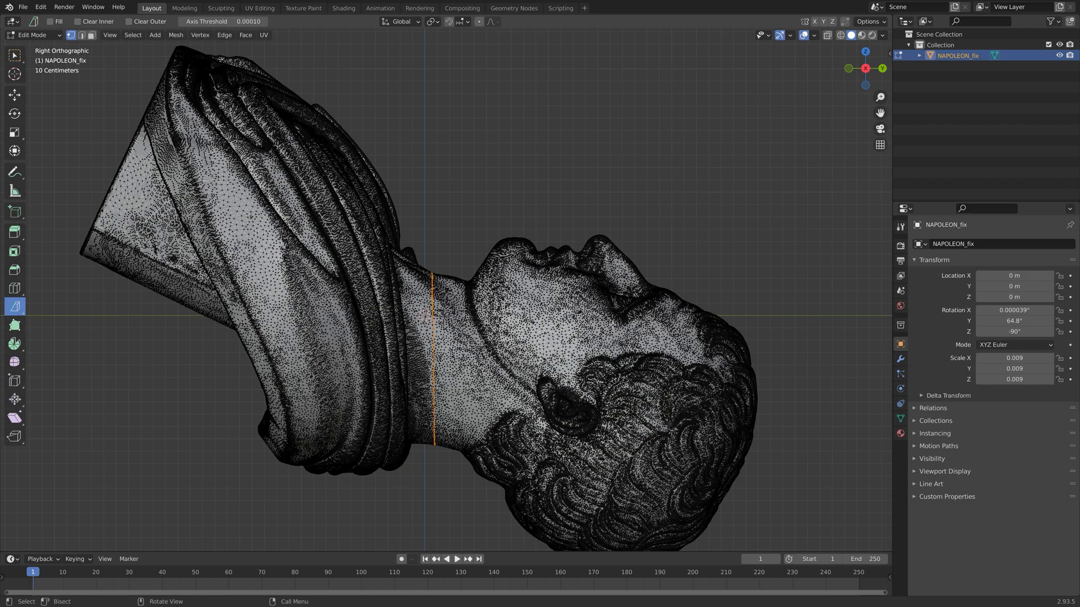
key(Tab)
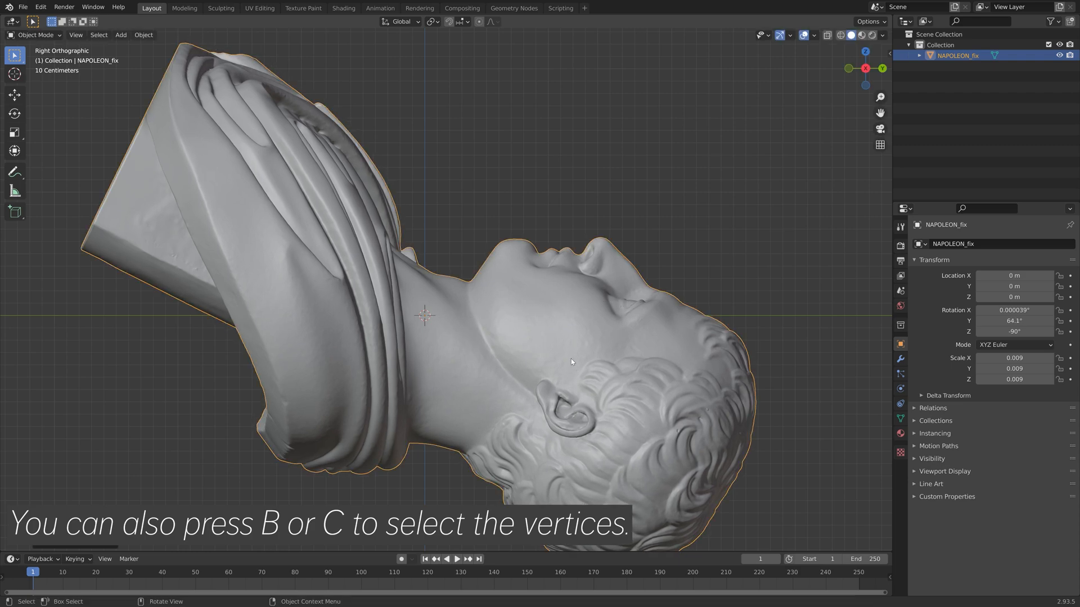
key(Tab)
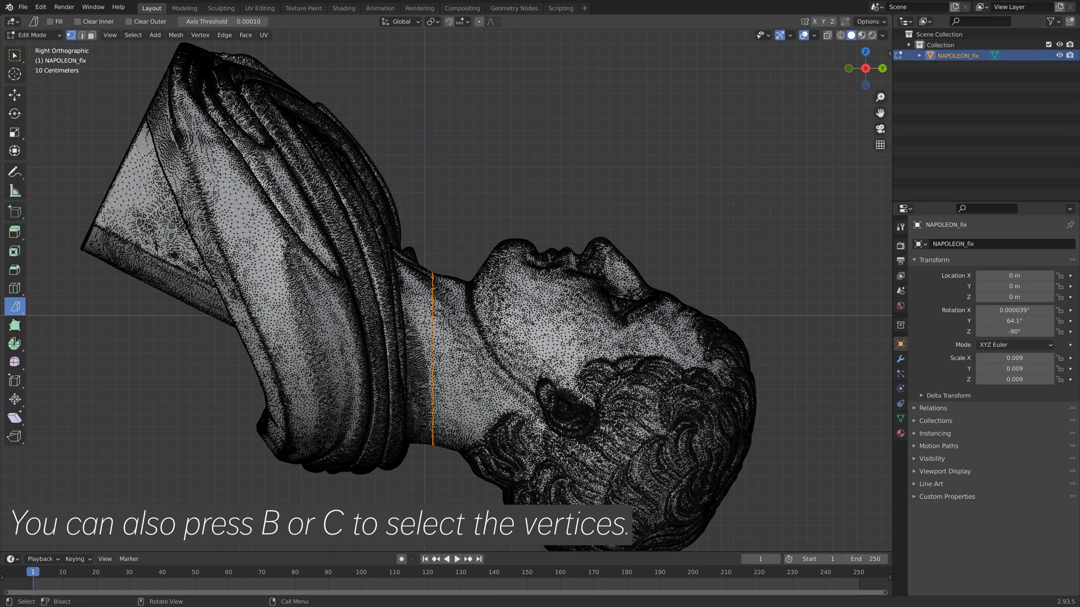
mouse_move(839, 35)
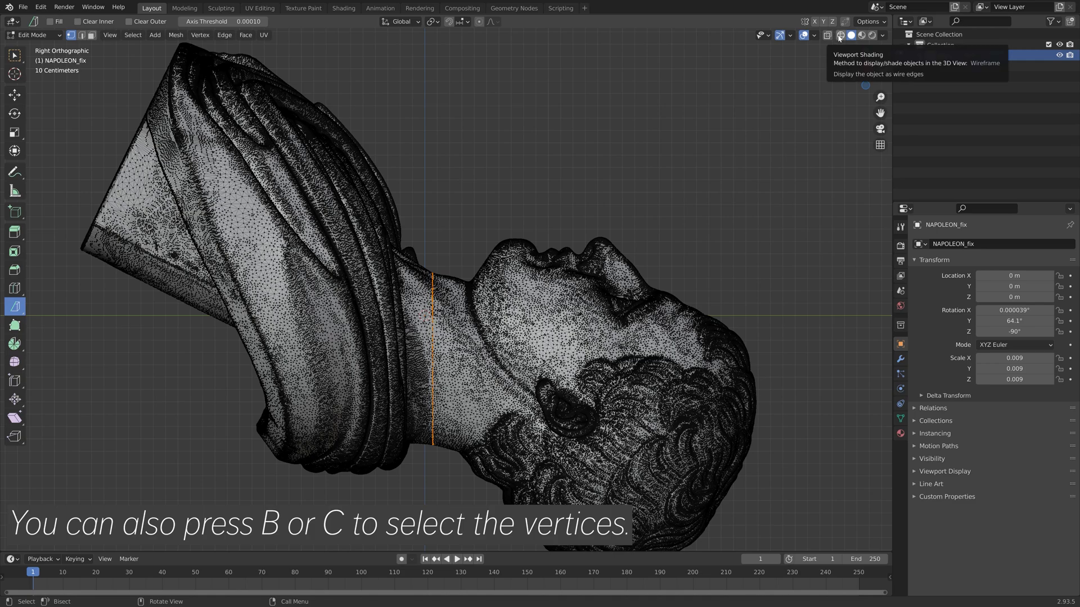
Show the bust as wireframe edges and save the project as a new file.
click(839, 35)
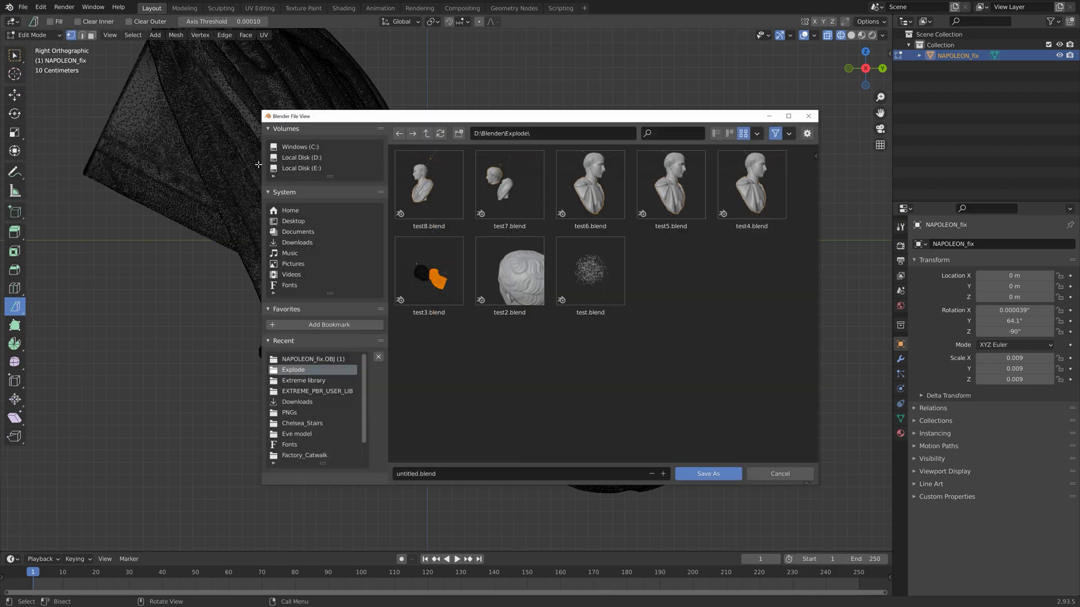
text(tu)
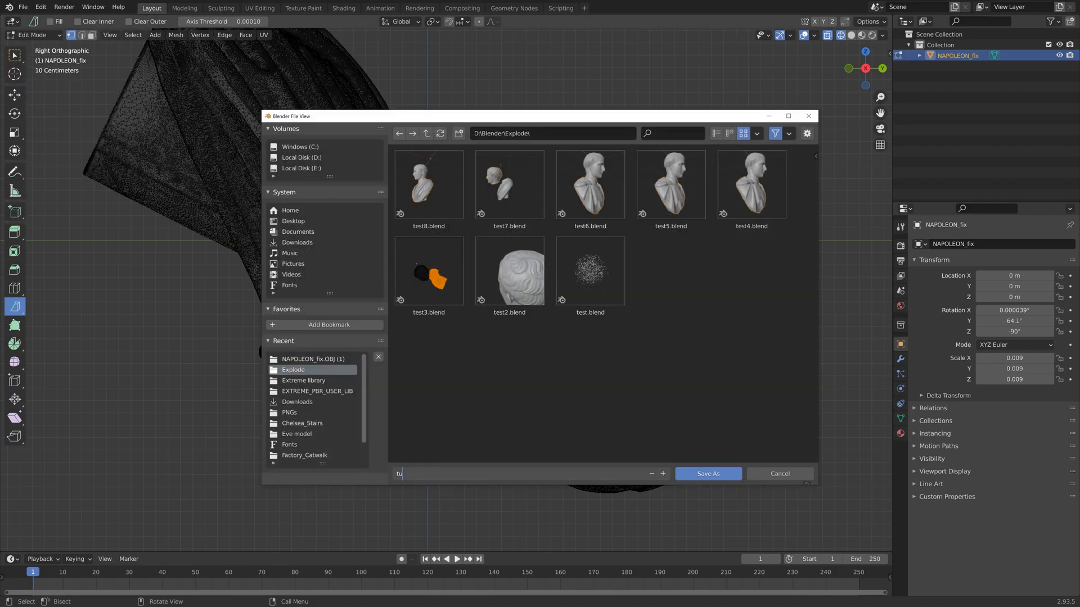
click(779, 473)
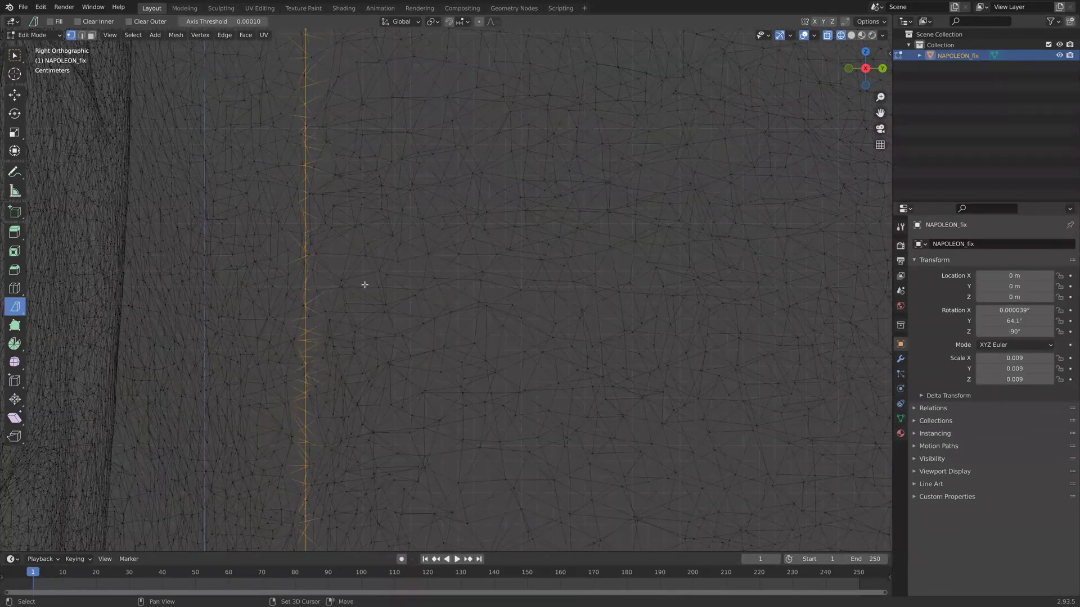
scroll(up, 3)
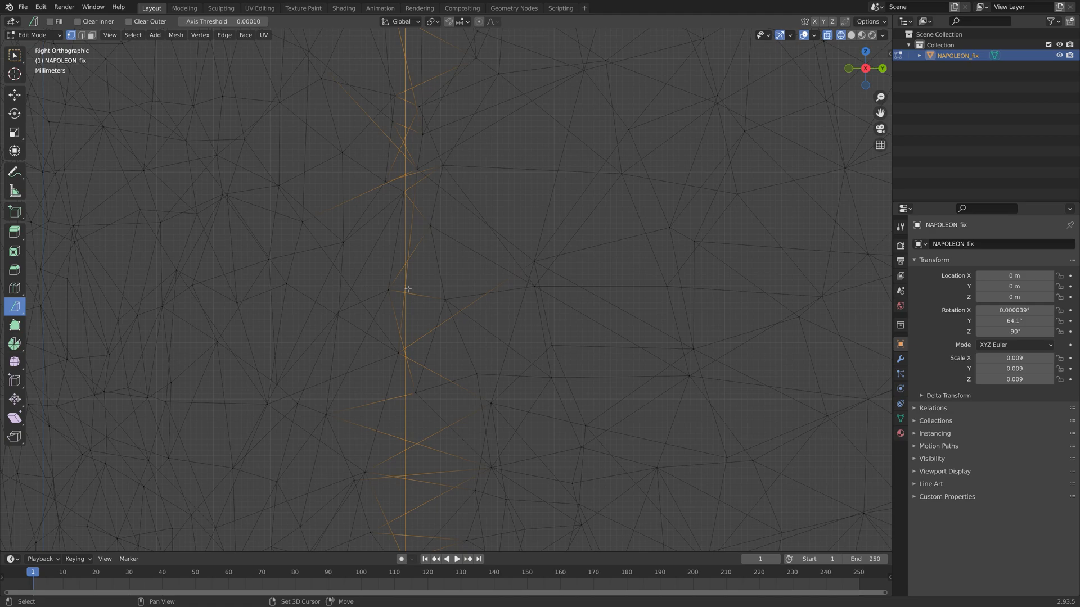
mouse_move(418, 284)
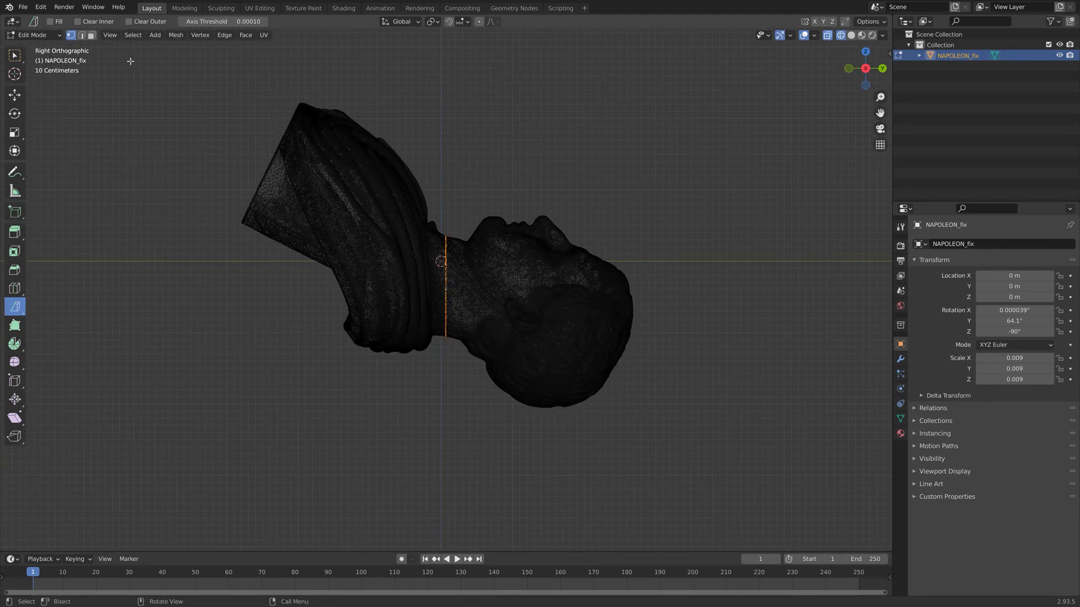
Use Select Side of Active to grab everything on one side of the cut, trying the Z axis.
click(133, 35)
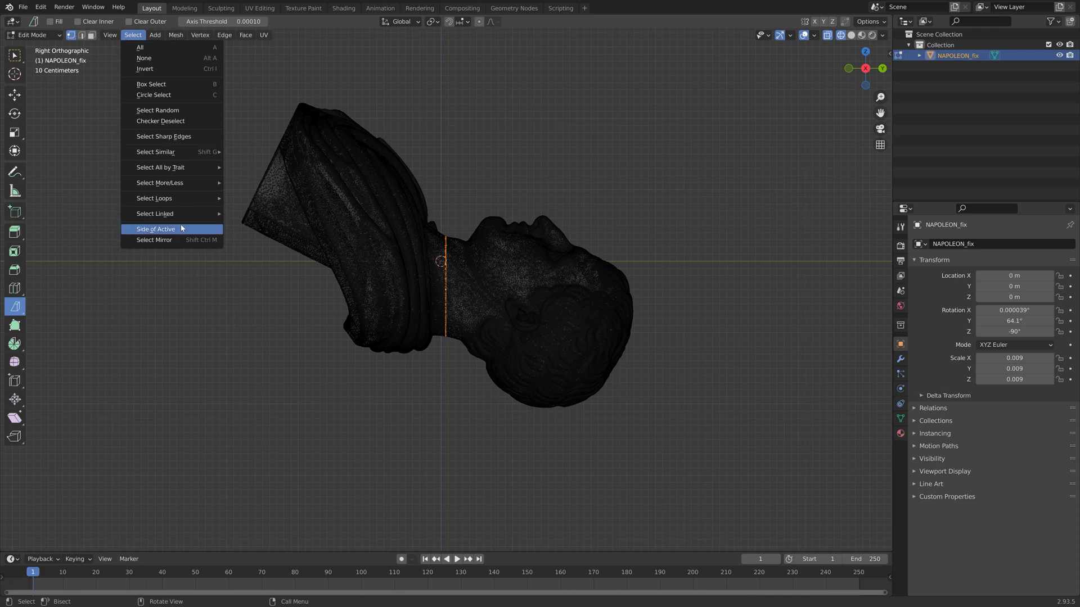
click(154, 228)
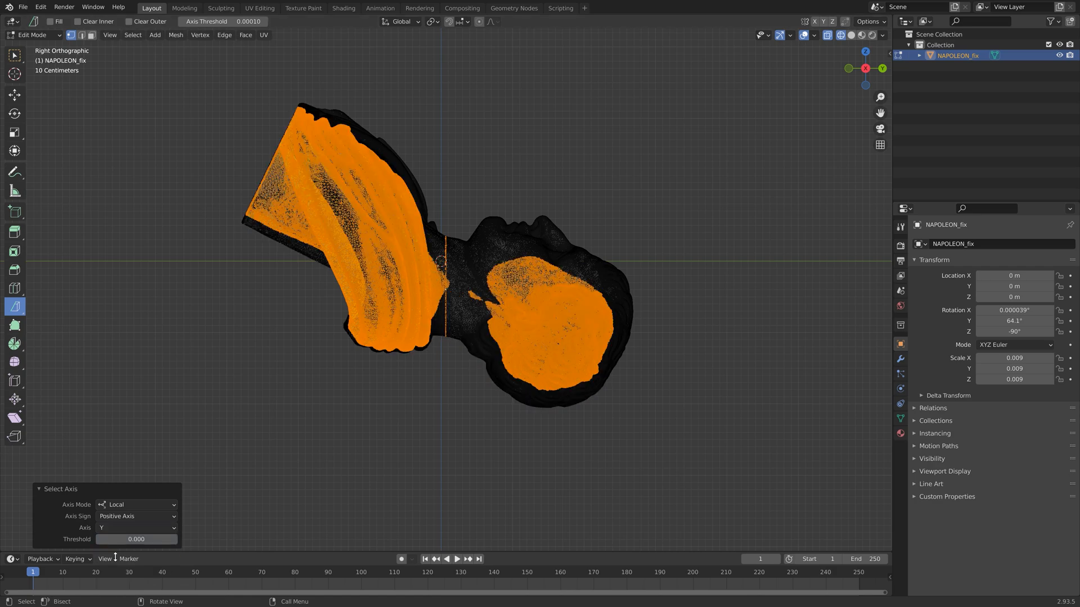
click(136, 527)
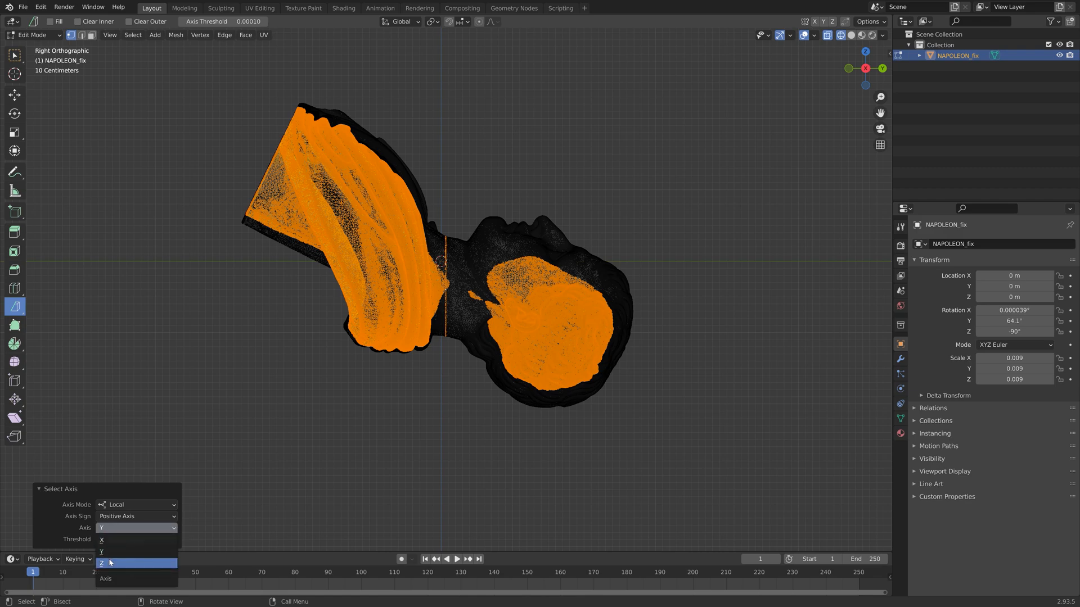
click(136, 505)
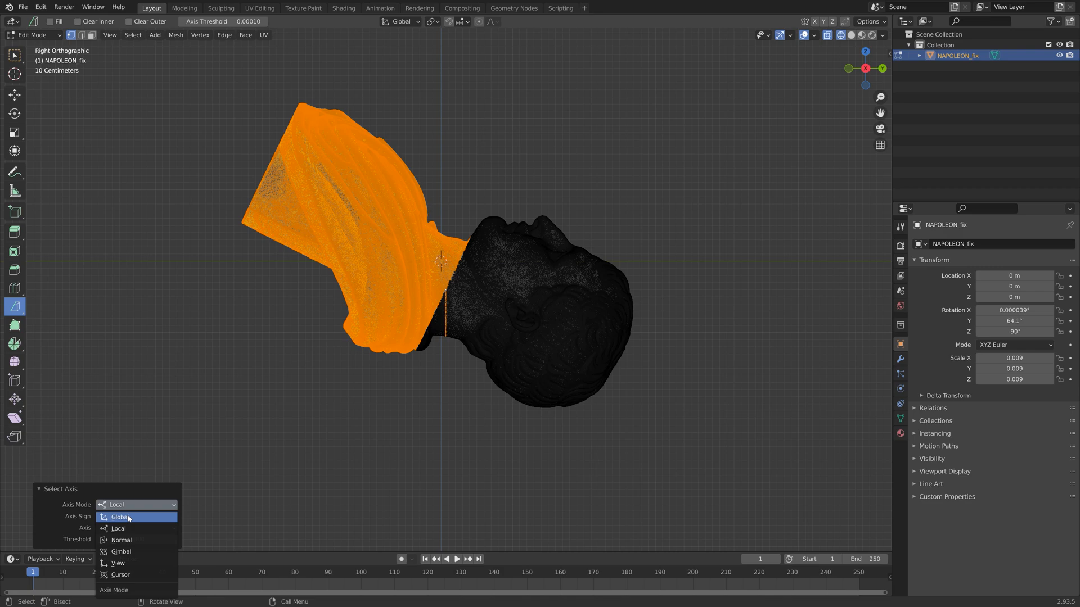
mouse_move(122, 529)
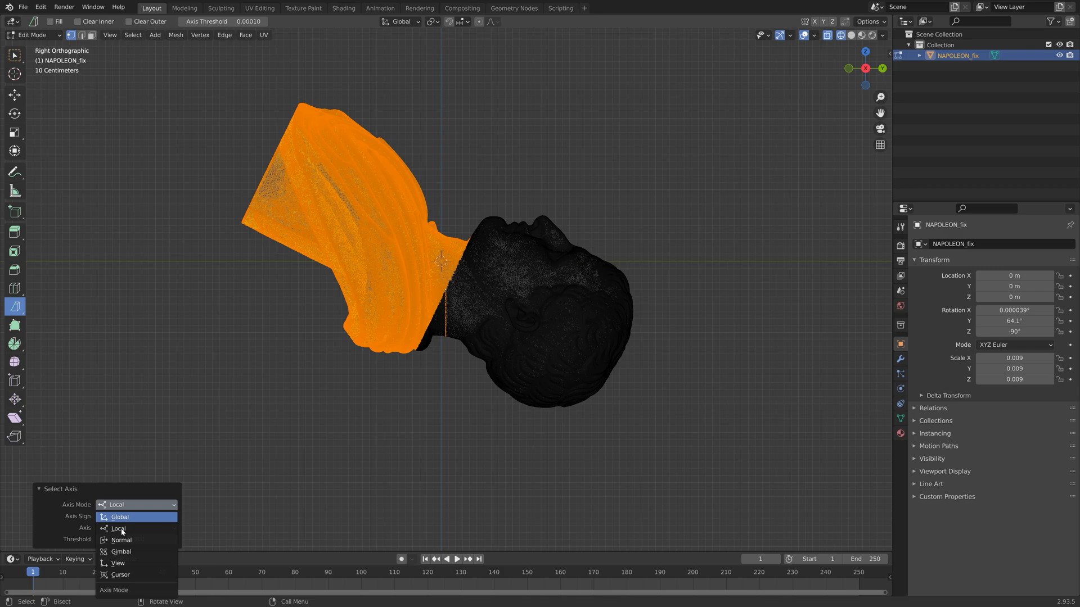
Switch the side selection to Global axis mode, Positive sign, Y axis so only the head is selected.
click(119, 516)
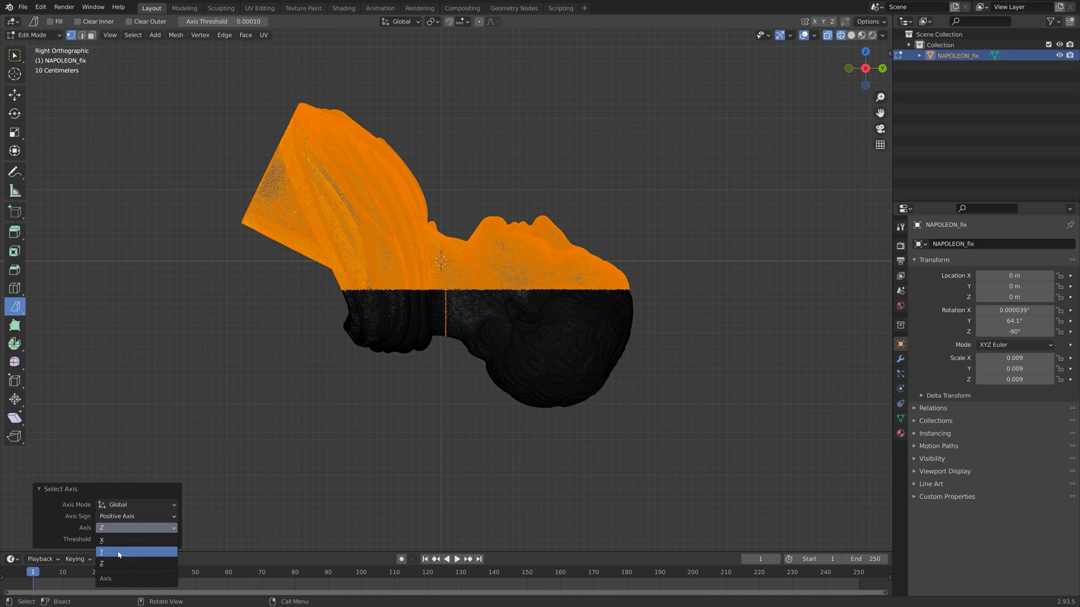
click(101, 551)
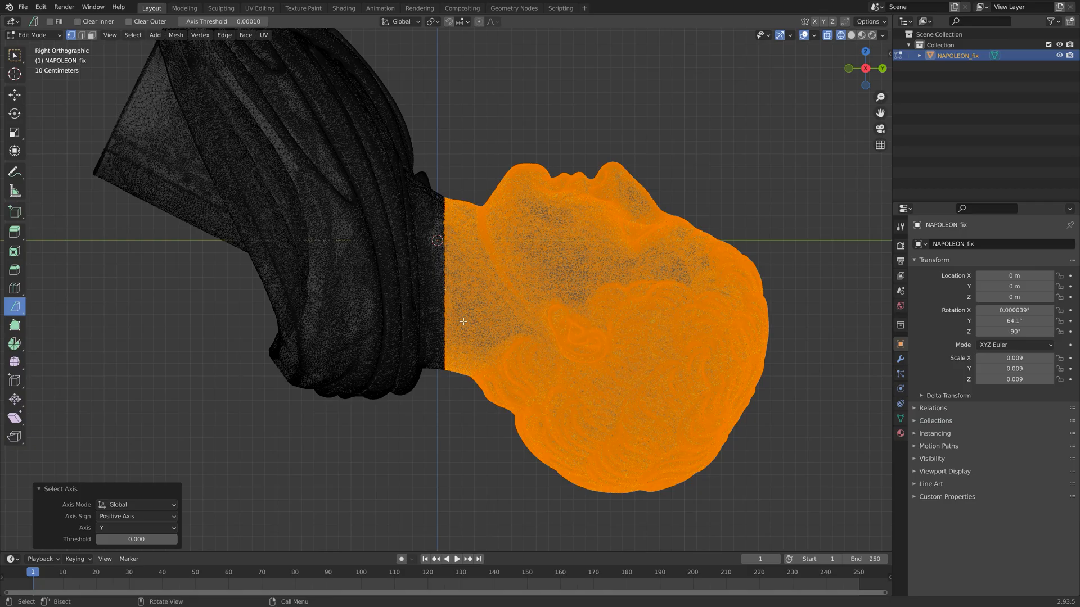
scroll(up, 3)
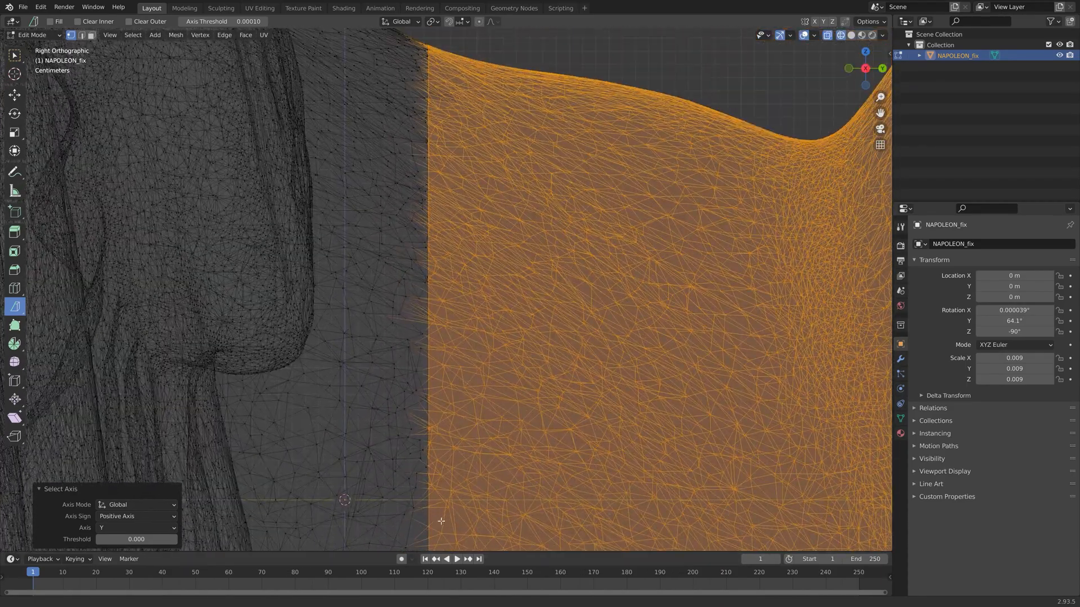
scroll(down, 3)
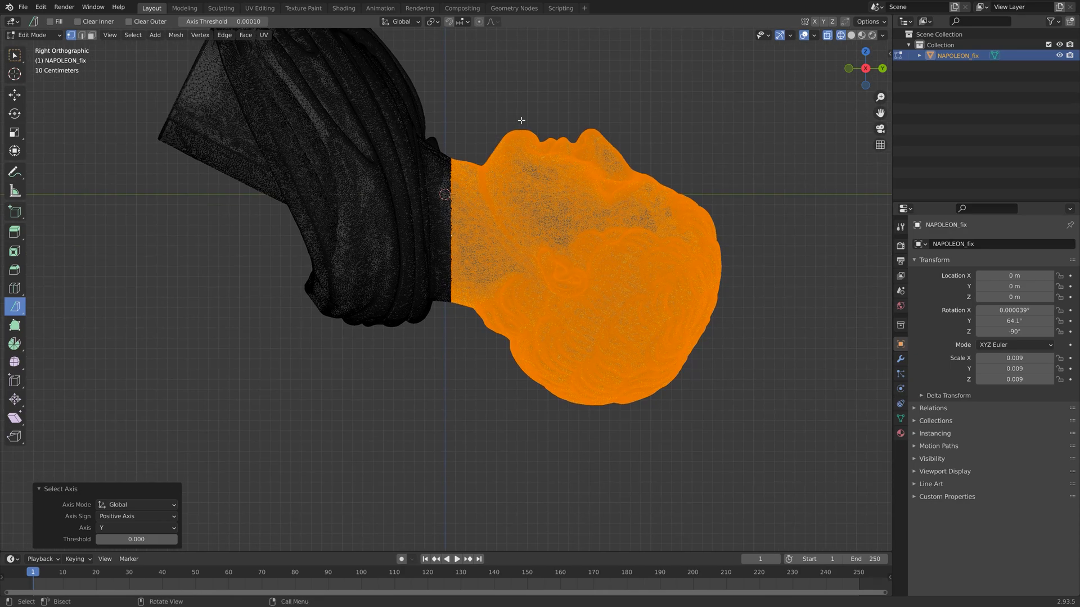
Separate the selected head into its own object, NAPOLEON_fix.001.
key(p)
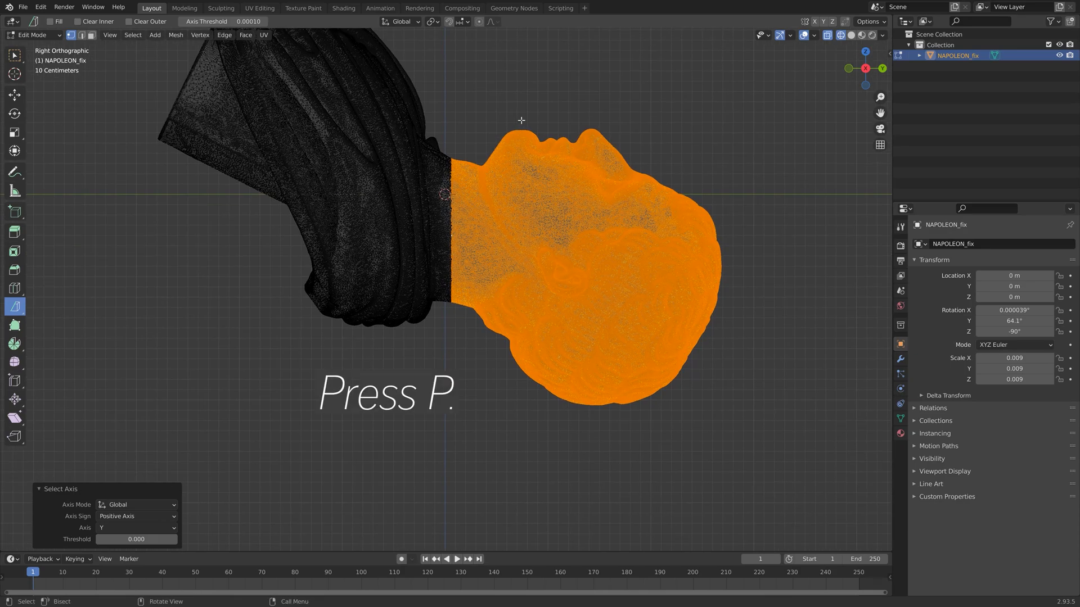
key(p)
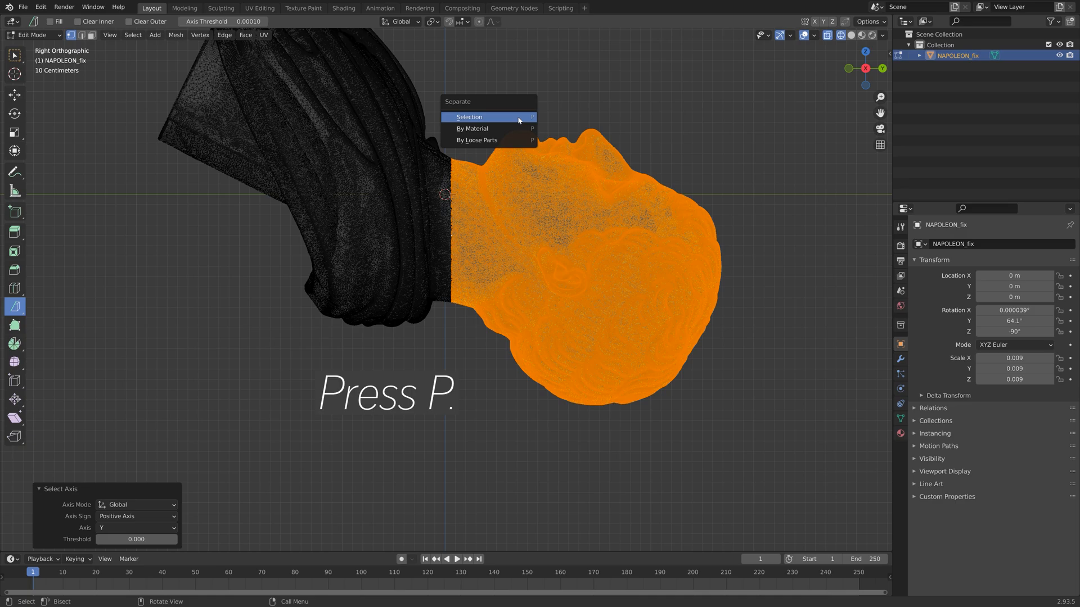
click(469, 116)
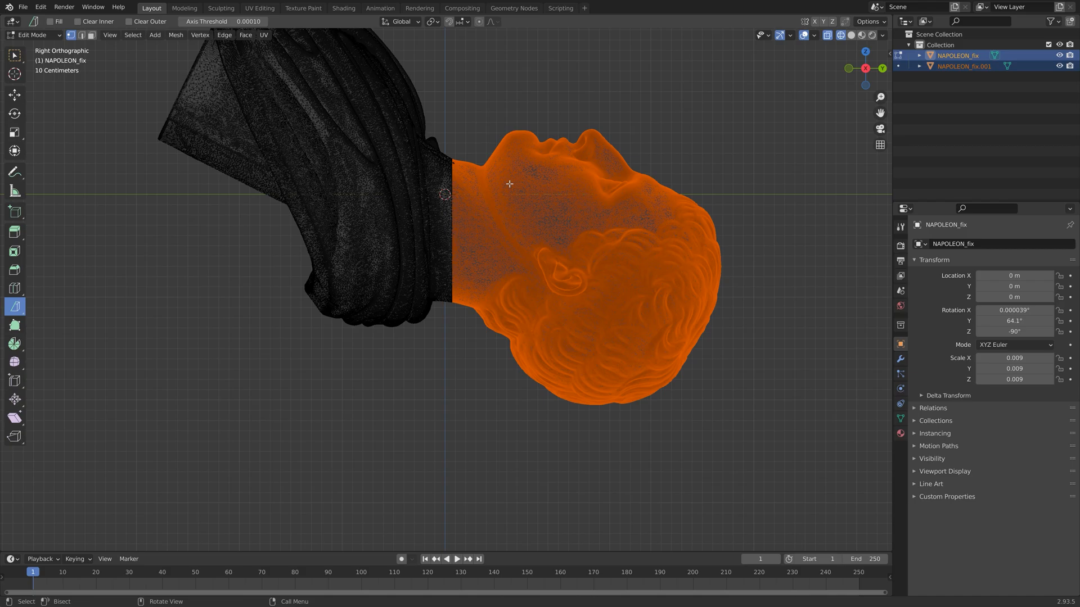
scroll(up, 3)
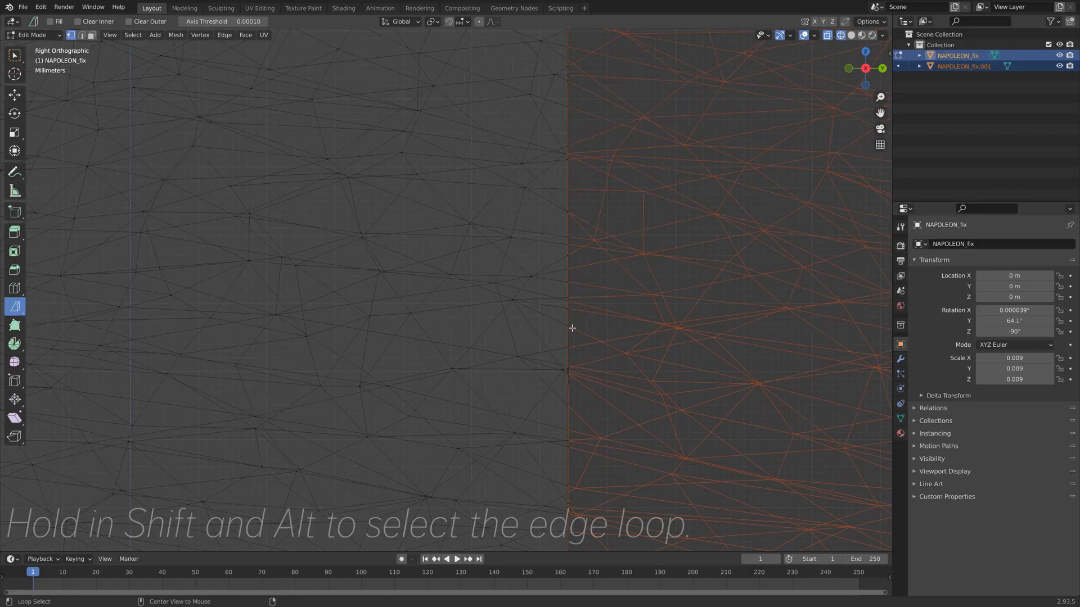
Select the open edge loop along the neck cut so it can be filled flat.
drag(571, 327, 491, 263)
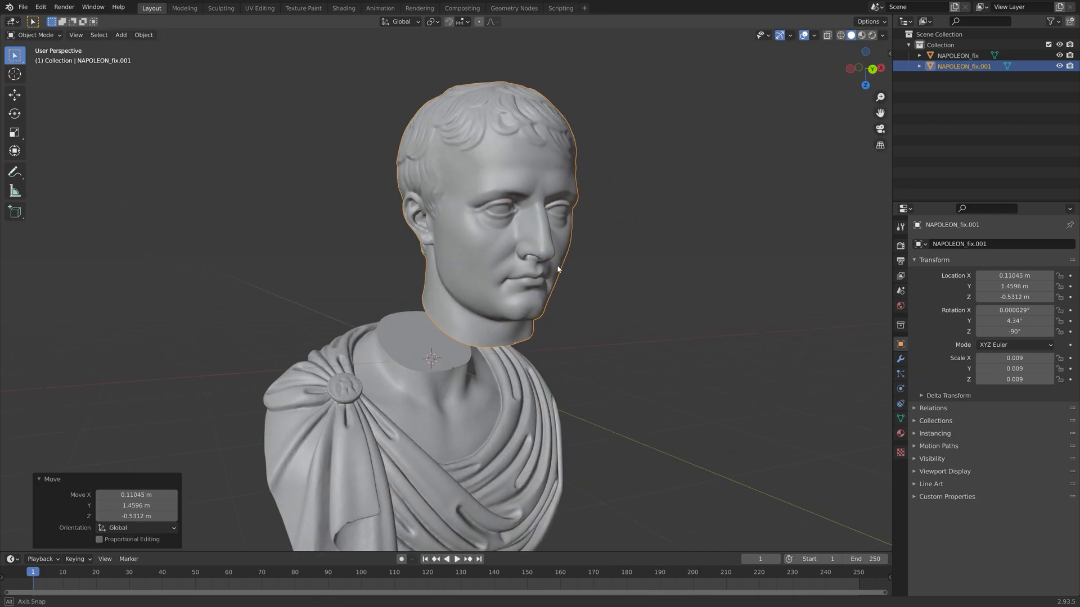
drag(557, 269, 672, 295)
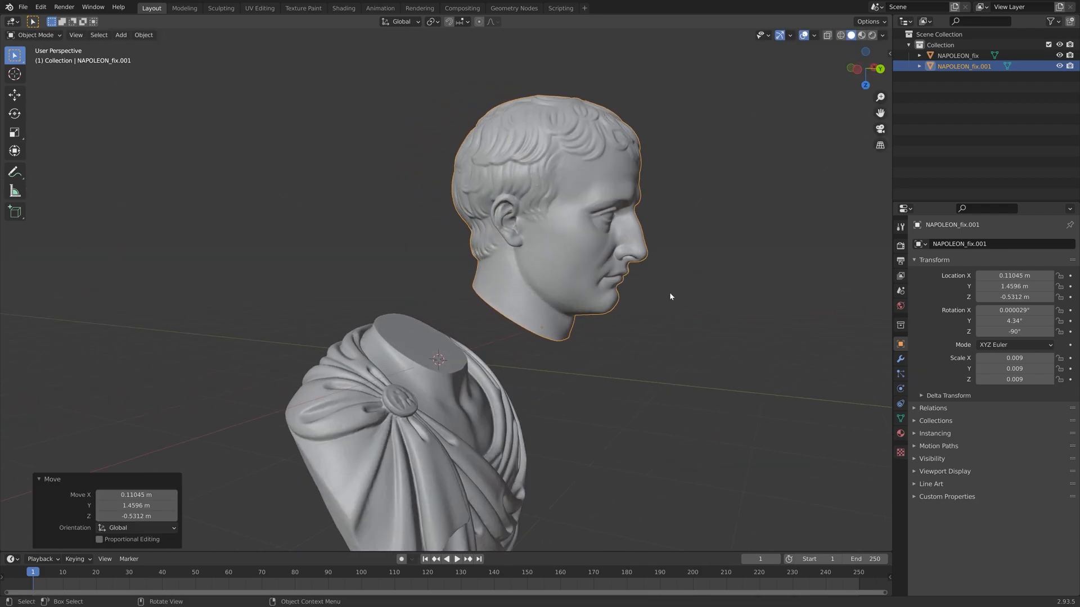
scroll(up, 3)
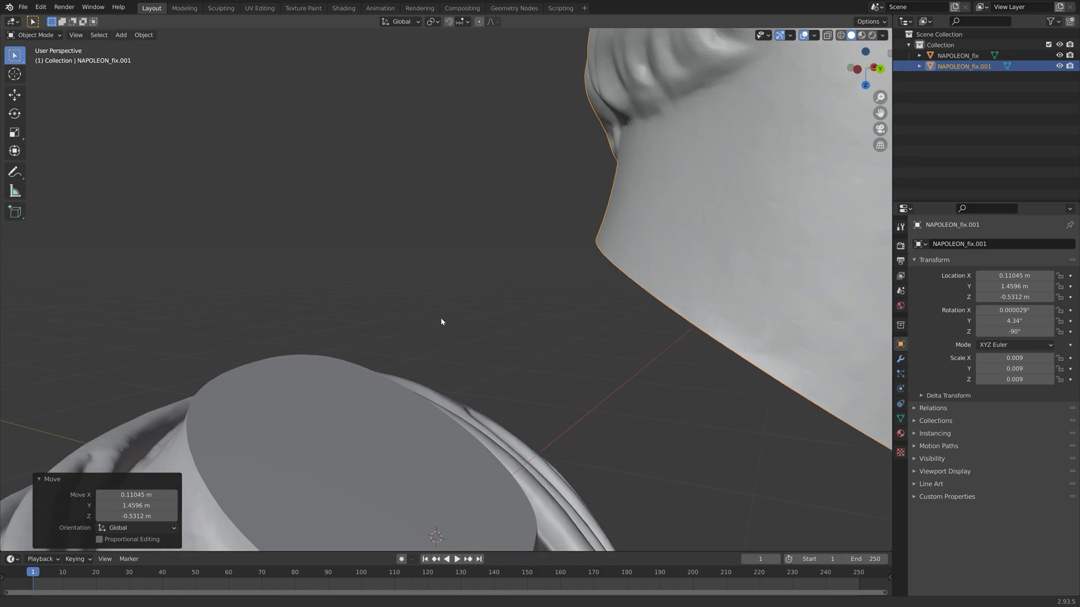